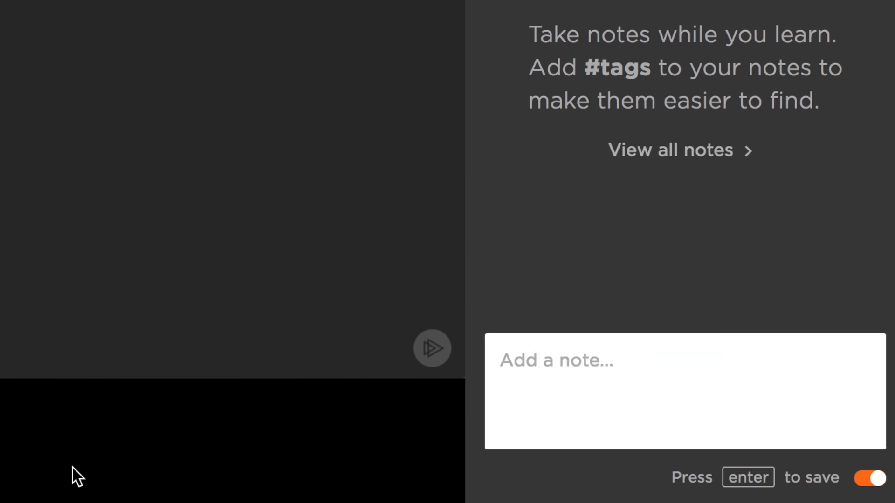
{"action": "type", "text": "the event loop is the entity that handles external events and converts them into callback invocations"}
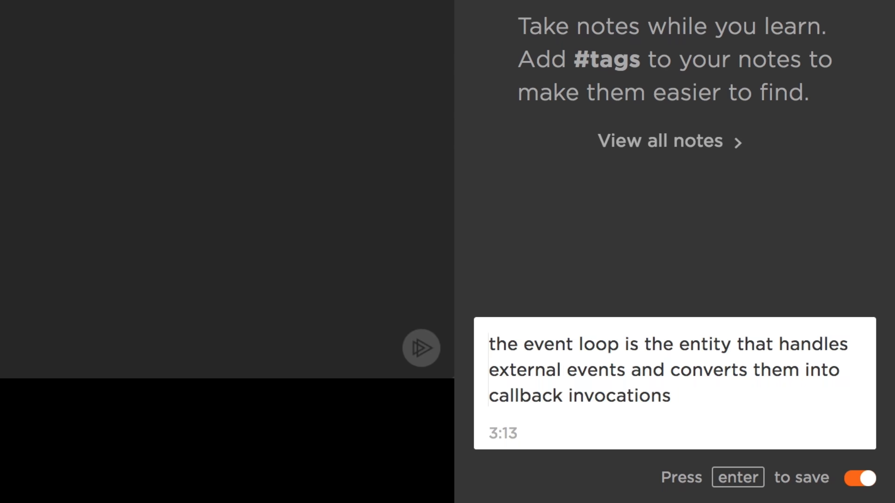